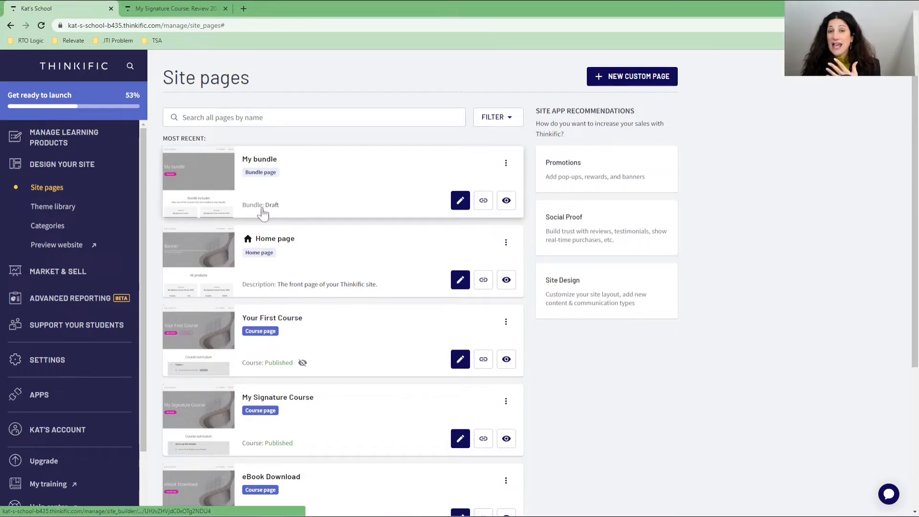
mouse_move(276, 207)
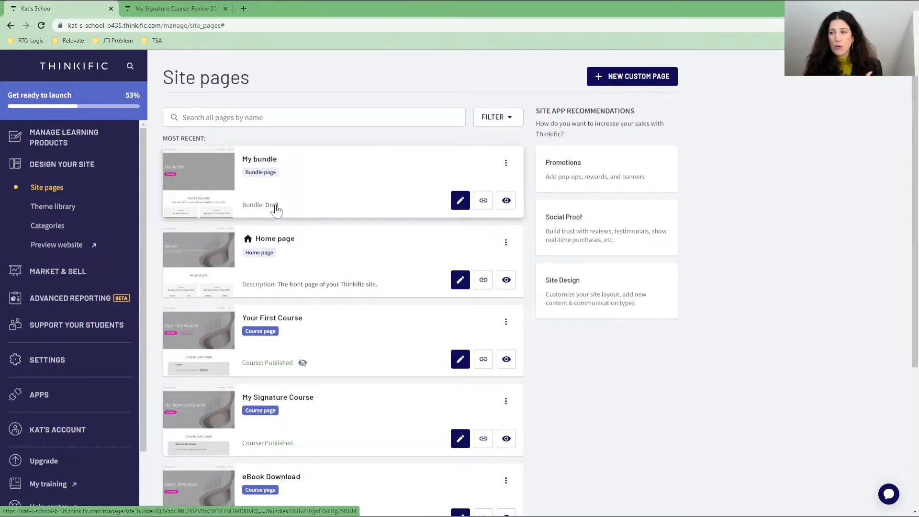
Open the My Signature Course: Review 2022 landing page in the site builder from Site pages.
scroll("down", 3)
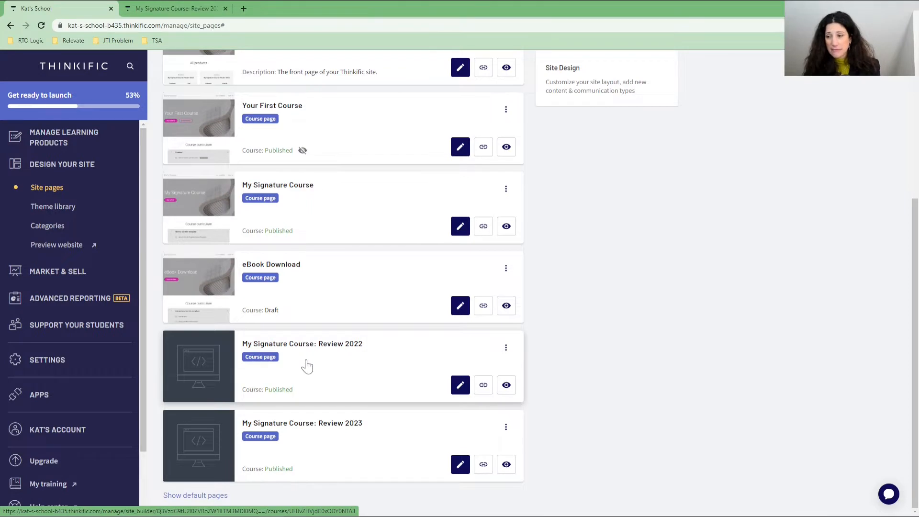
left_click(461, 385)
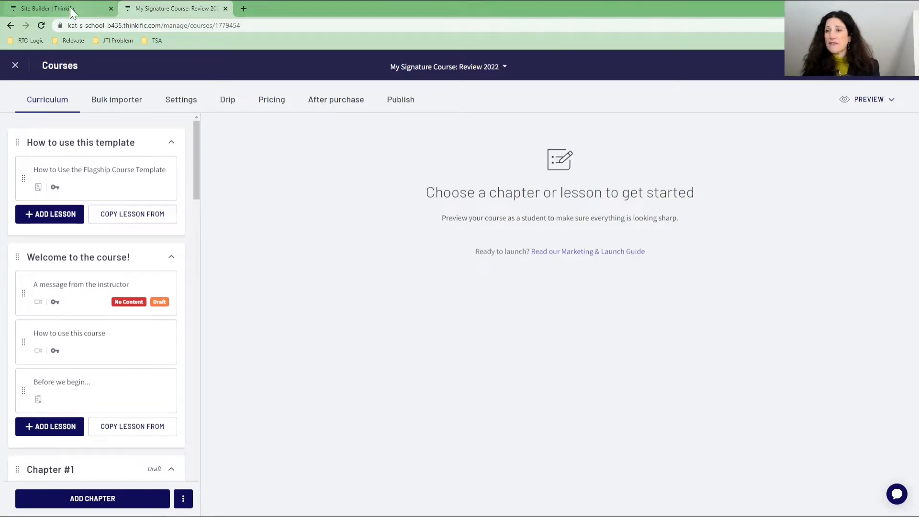
left_click(55, 8)
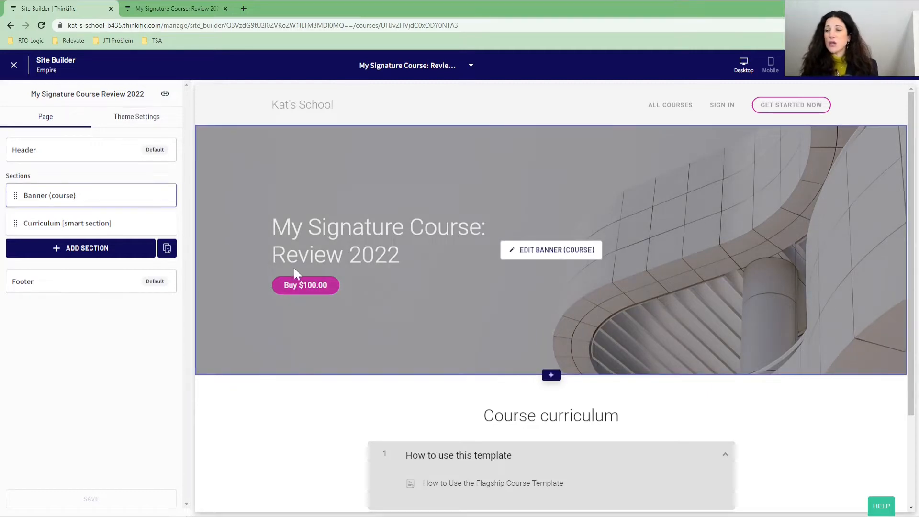
mouse_move(322, 299)
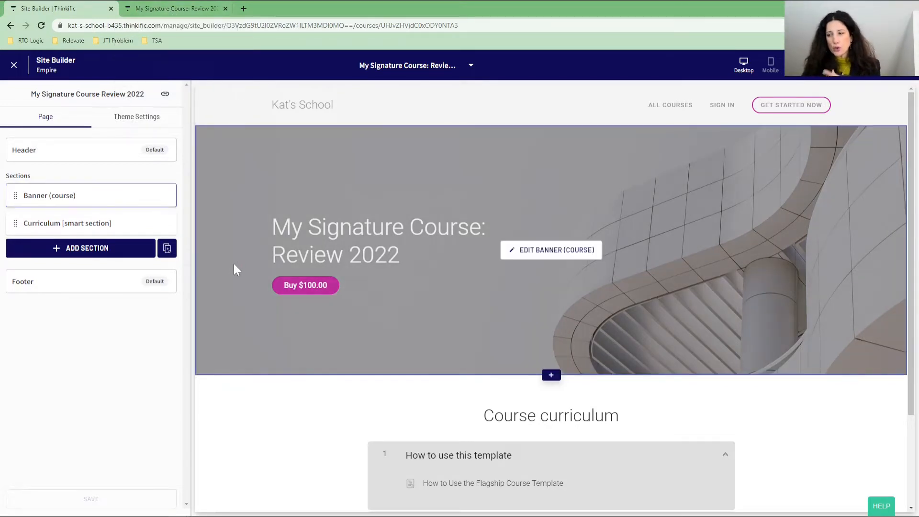
mouse_move(284, 282)
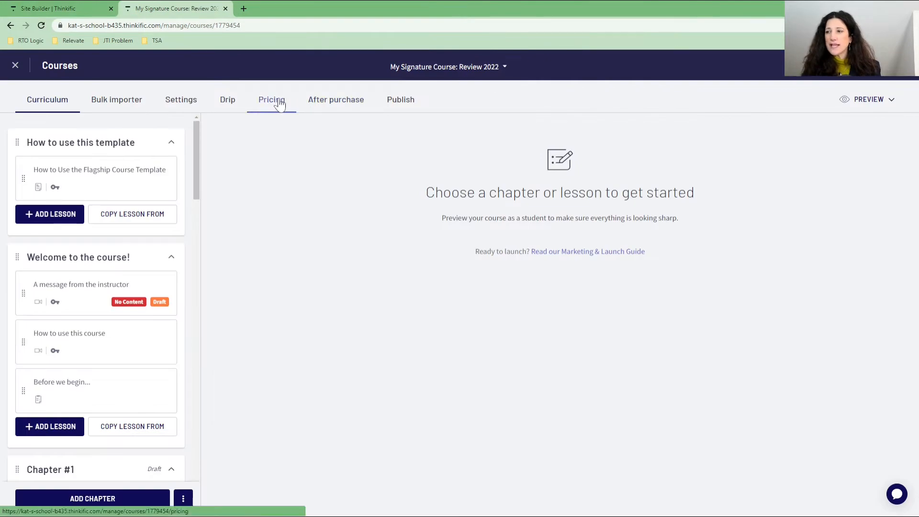
Set the course's primary pricing to a one-time $100 payment and reload the landing page preview.
left_click(271, 99)
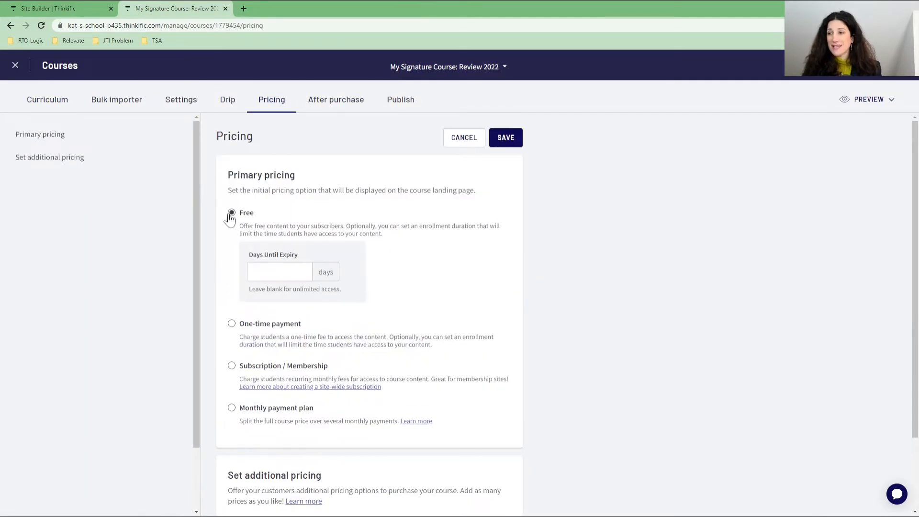
left_click(58, 8)
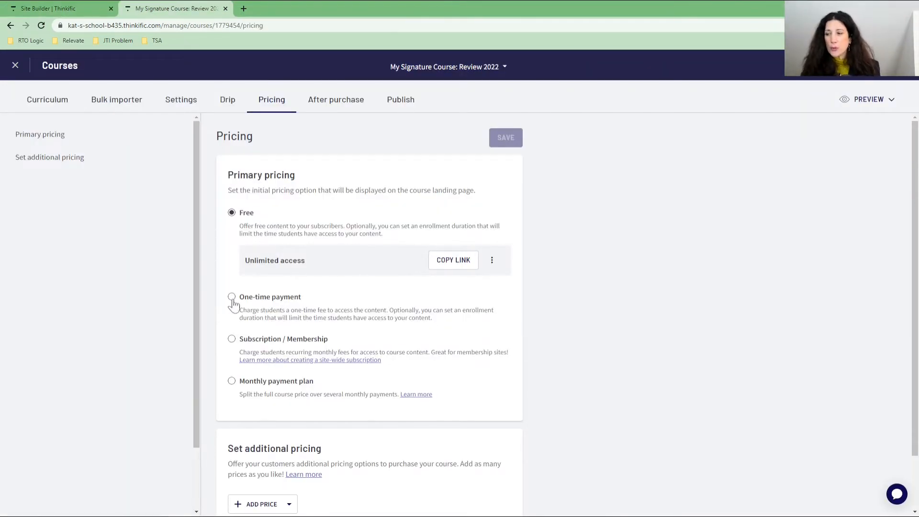
left_click(232, 297)
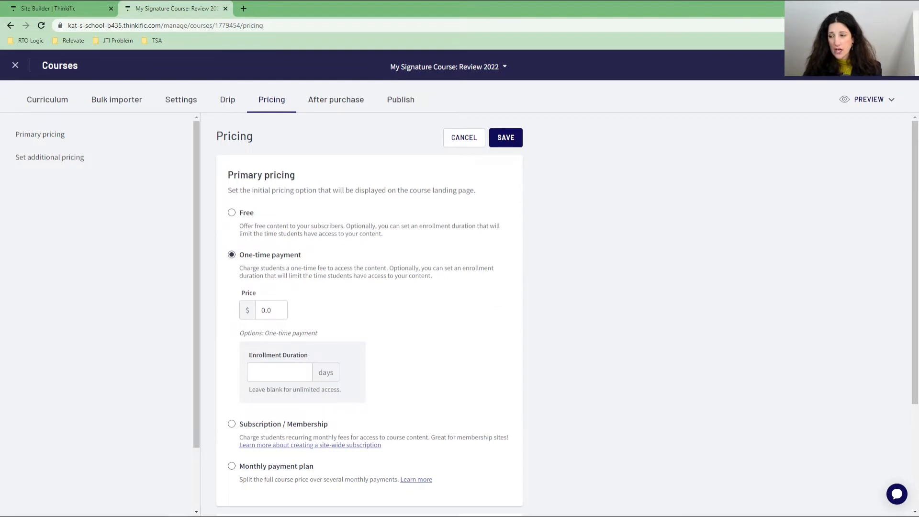
type("100")
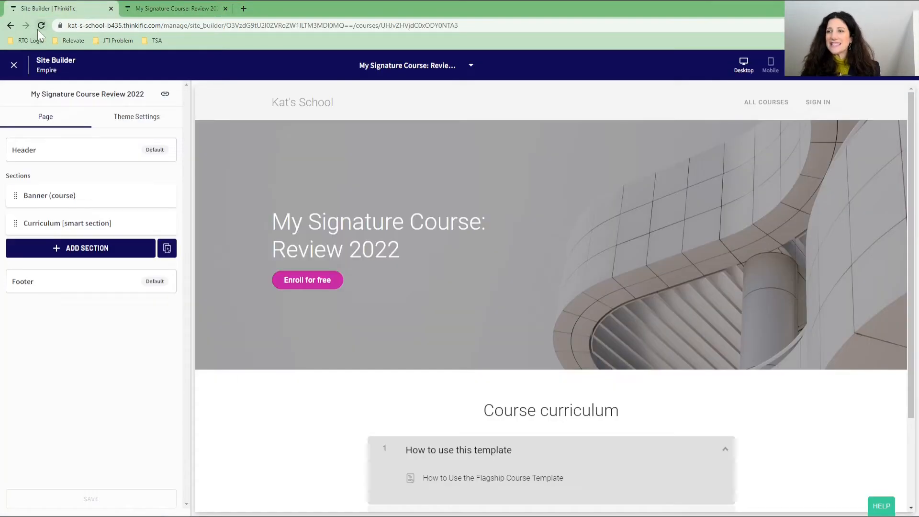
left_click(41, 25)
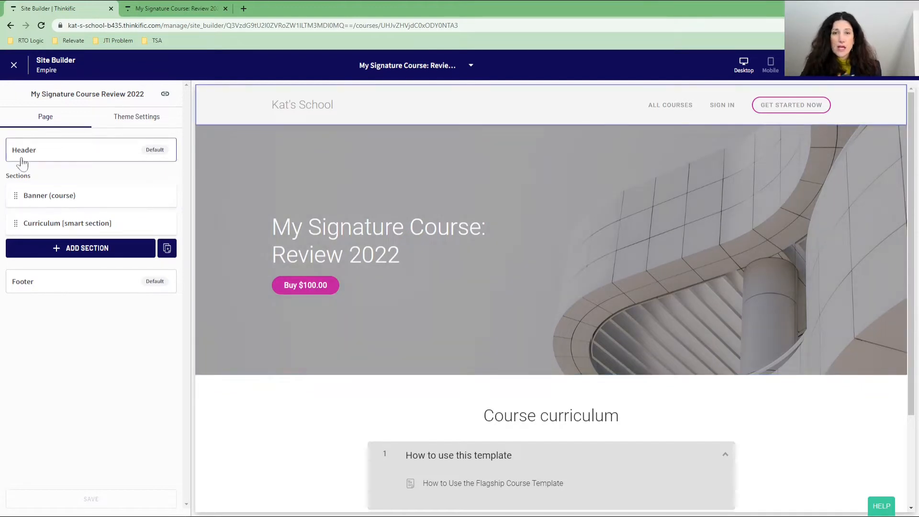
Open the Banner (course) section settings in the site builder sidebar.
left_click(49, 196)
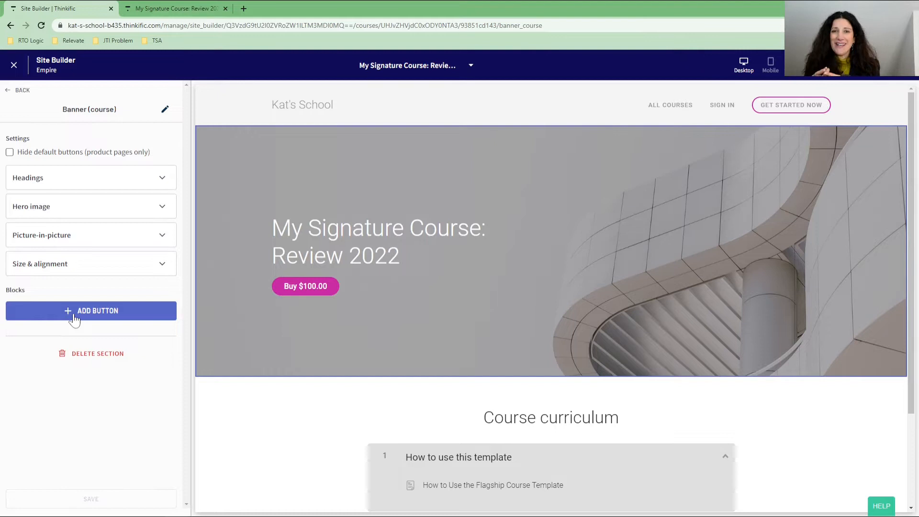
mouse_move(370, 294)
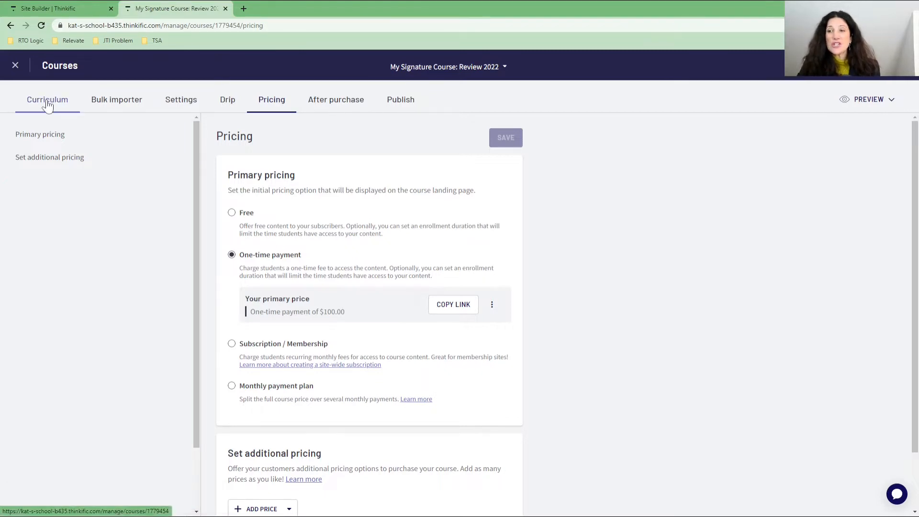
Show the Curriculum of My Signature Course: Review 2022 with its chapters.
left_click(47, 99)
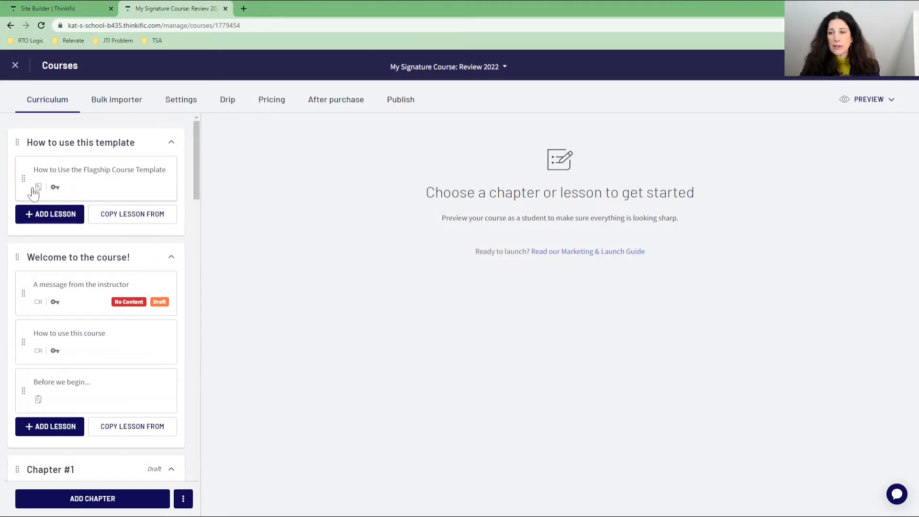
mouse_move(38, 187)
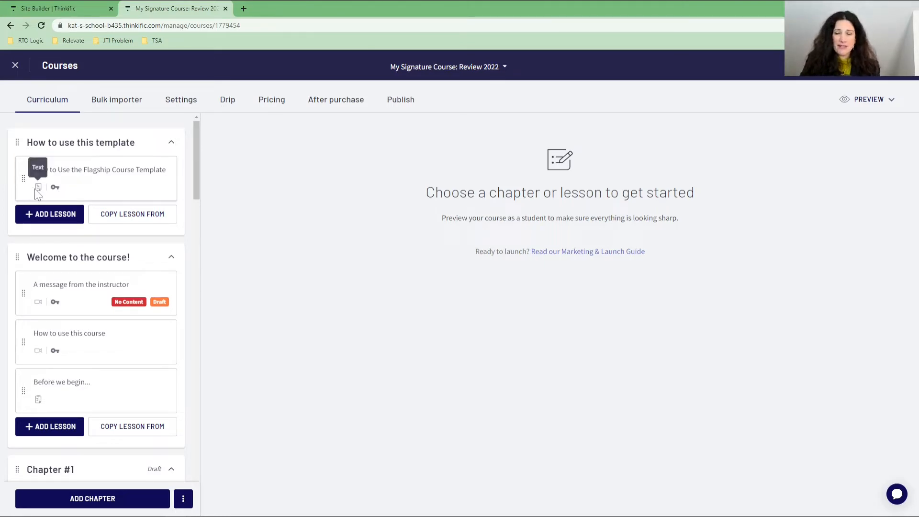
mouse_move(72, 187)
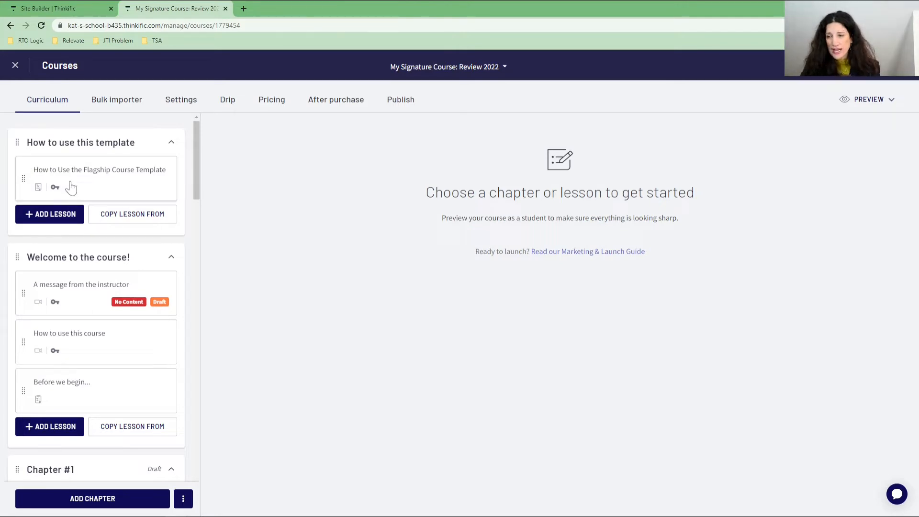
mouse_move(72, 191)
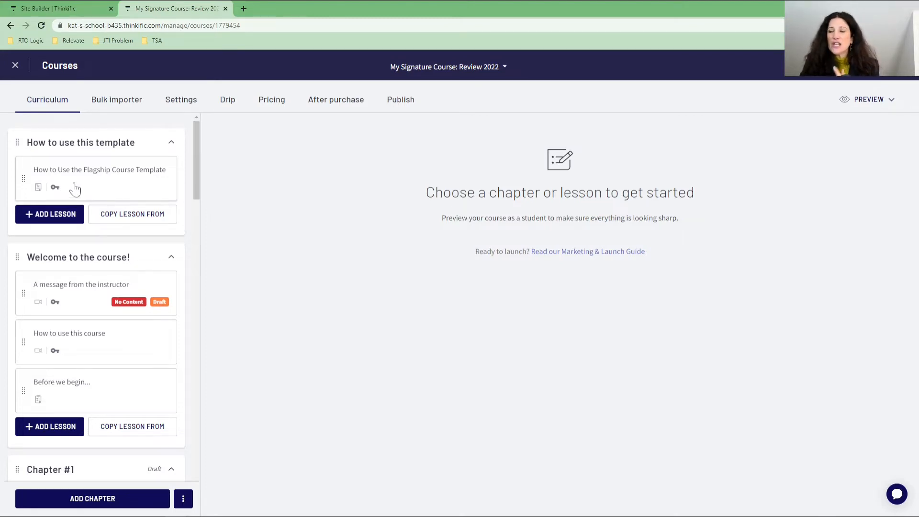
Make the How to Use the Flagship Course Template lesson a free preview lesson and save it.
left_click(99, 170)
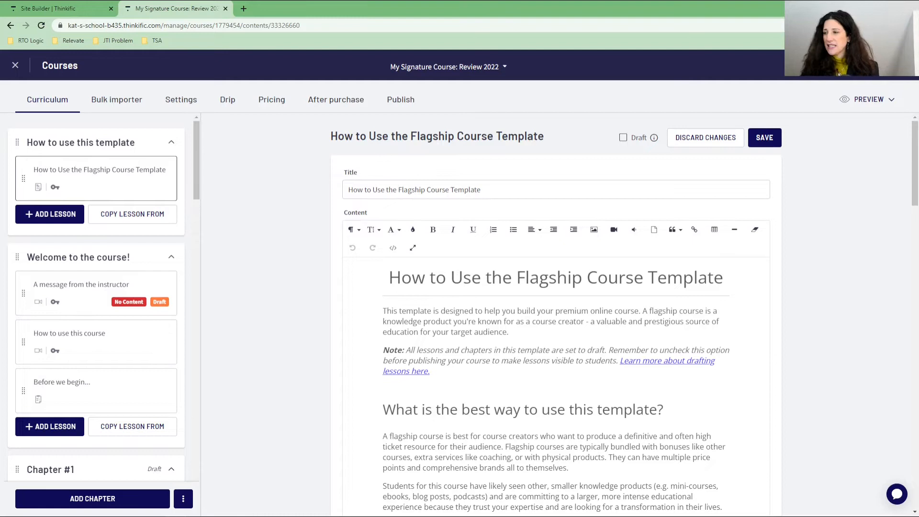
scroll("down", 3)
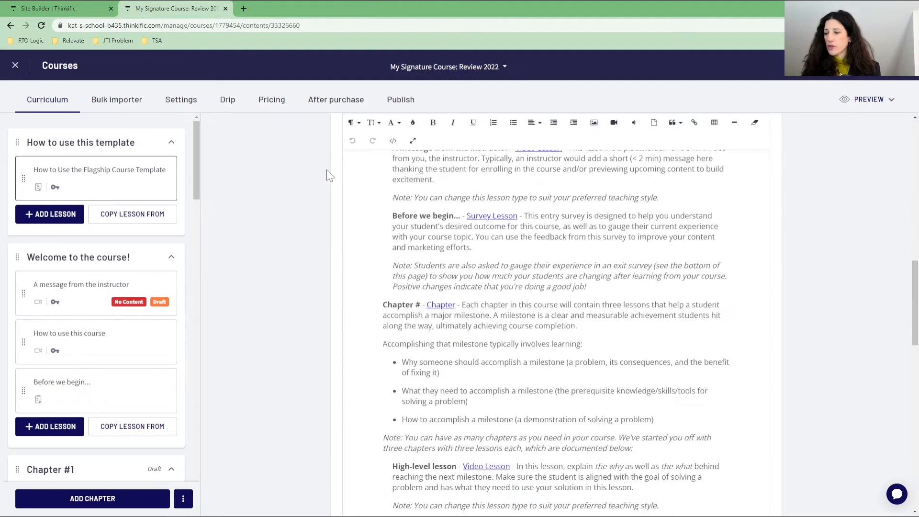
scroll("down", 3)
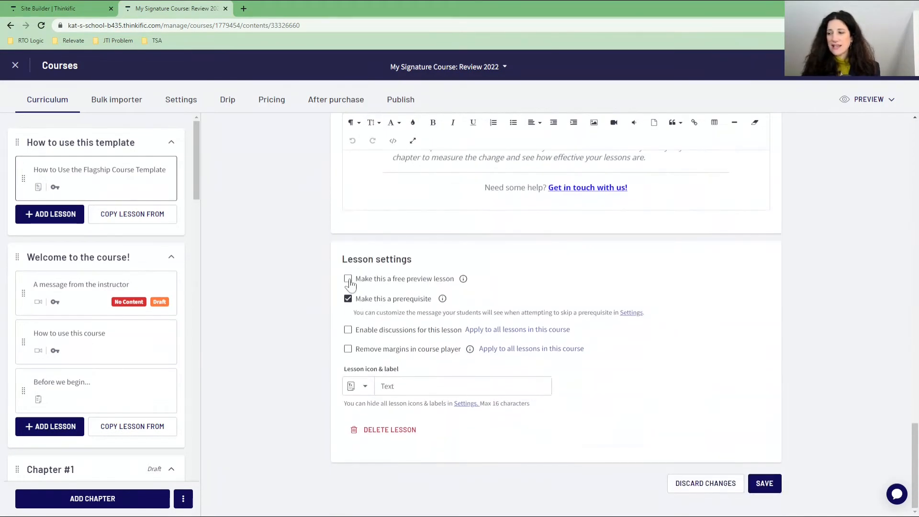
left_click(347, 279)
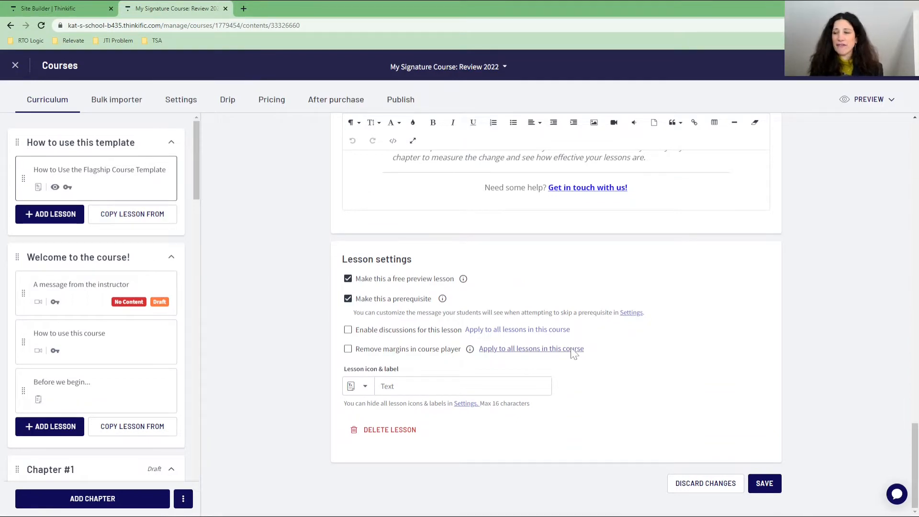
mouse_move(464, 279)
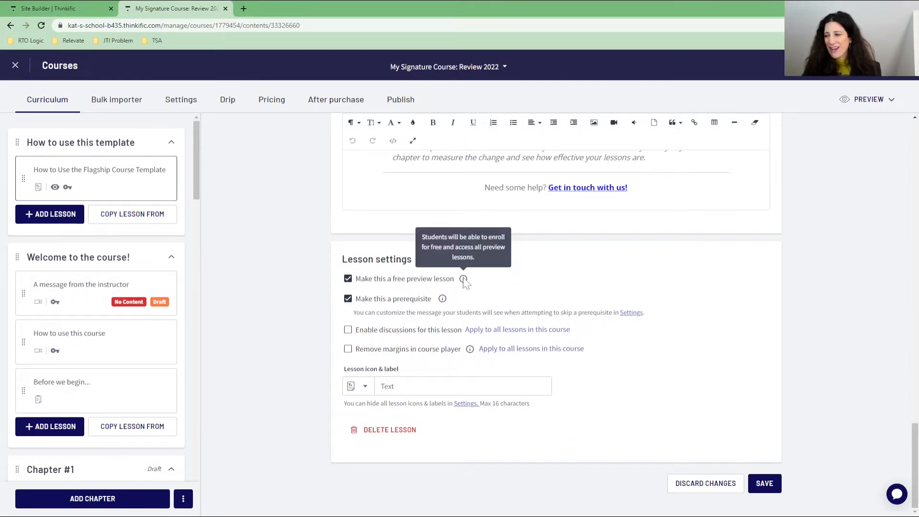
mouse_move(783, 505)
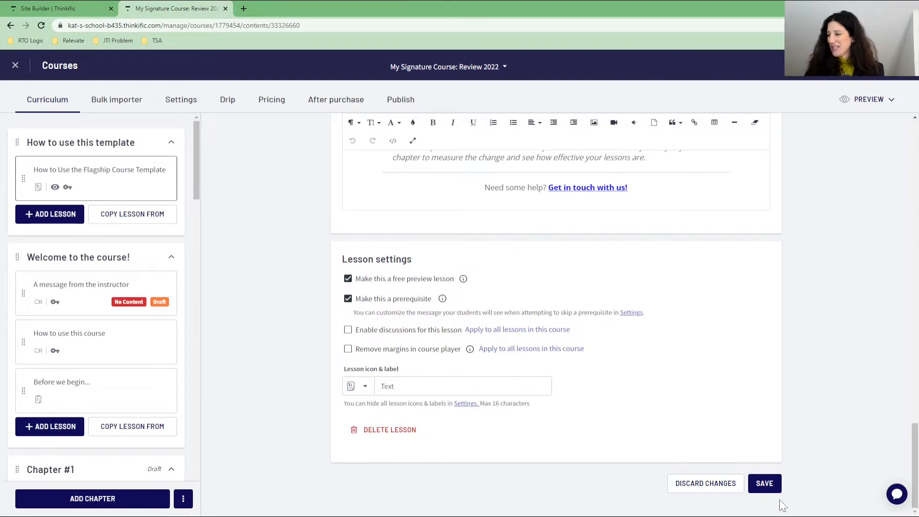
left_click(764, 482)
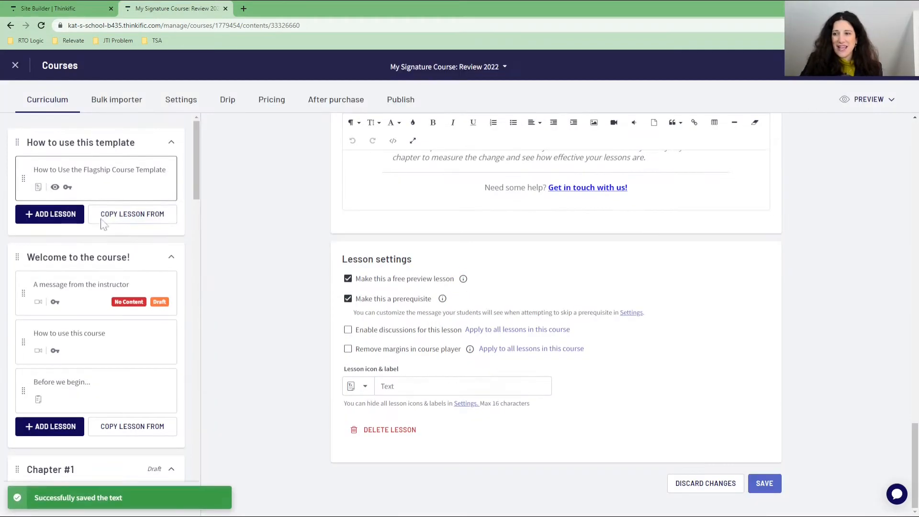
mouse_move(55, 187)
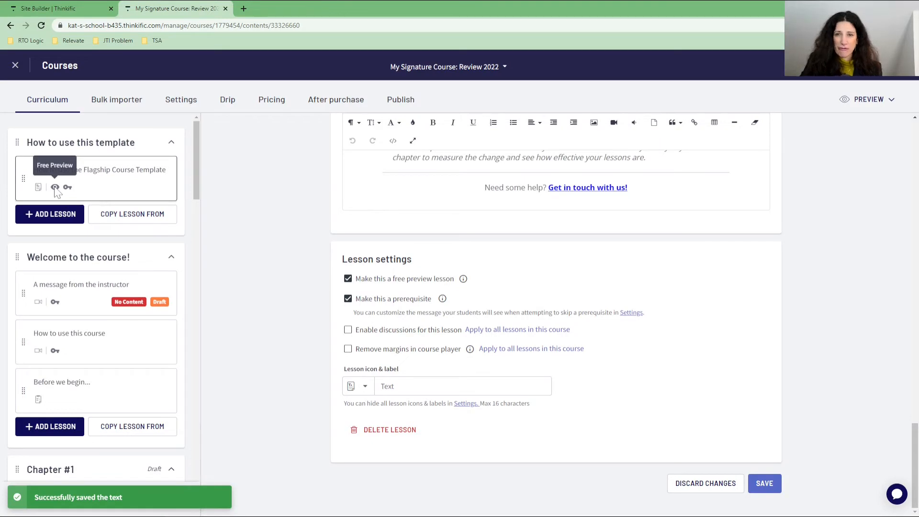
Save the High-level lesson and Intro to Course as free preview lessons, then return to the page builder.
scroll("down", 3)
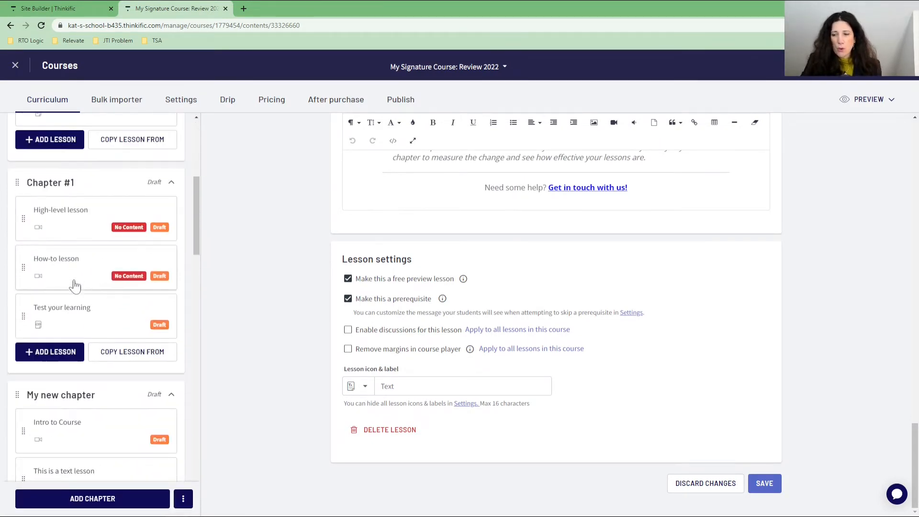
left_click(60, 218)
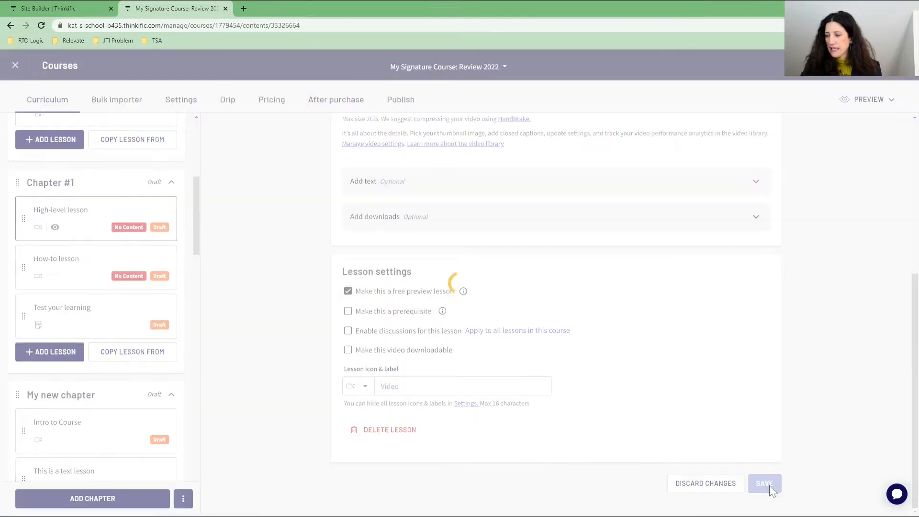
left_click(764, 482)
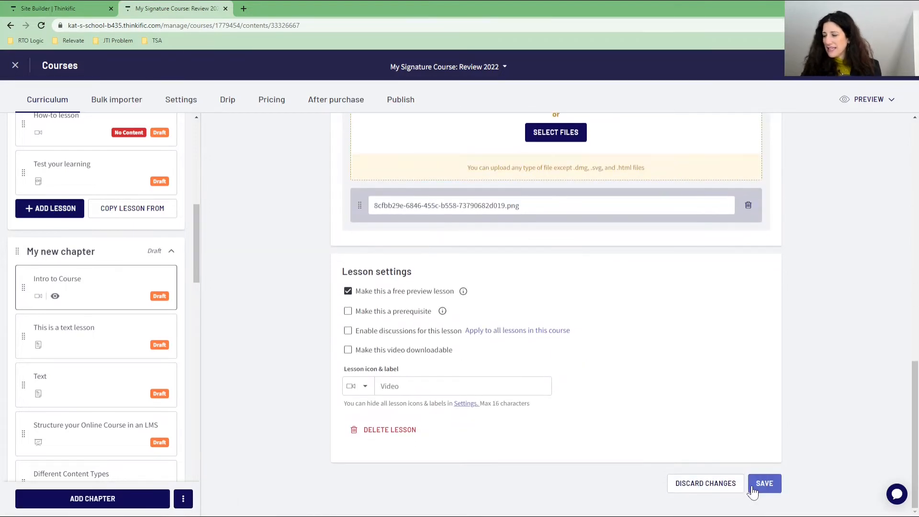
left_click(764, 482)
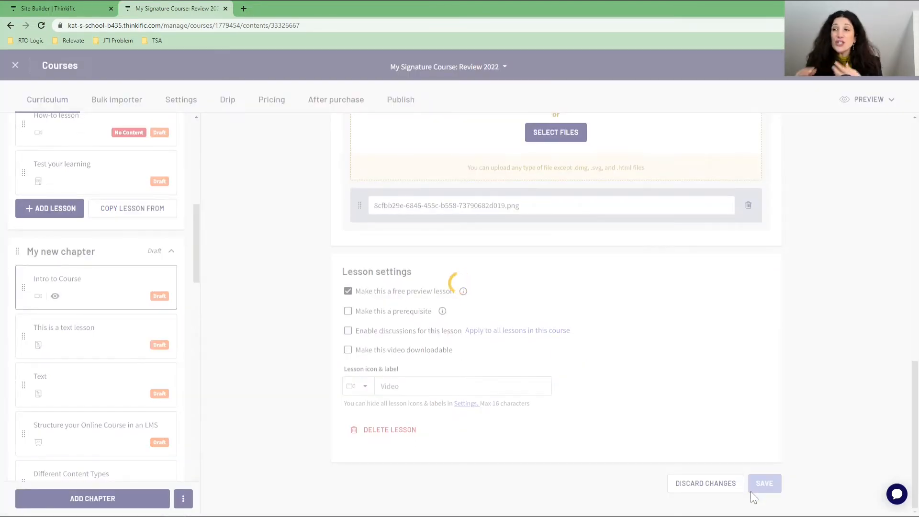
left_click(55, 8)
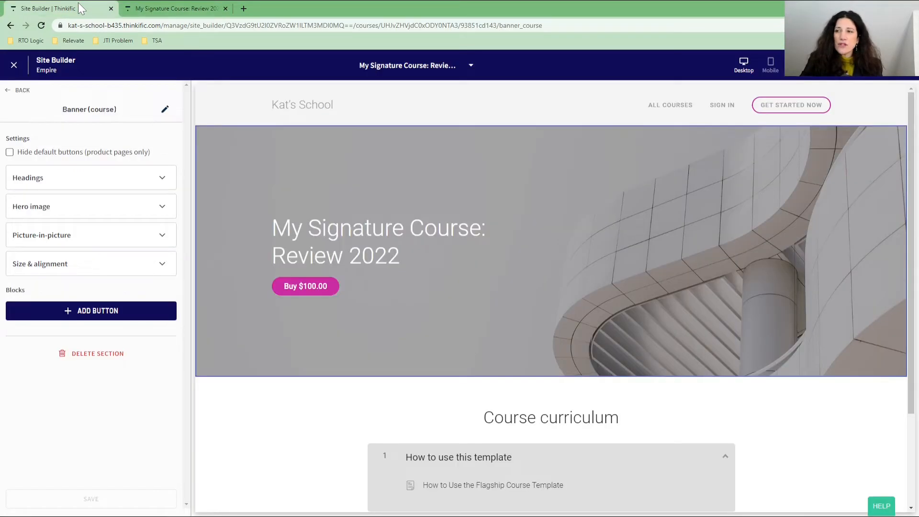
Reload the landing page so the banner shows a Free Preview button beside Buy $100.00.
left_click(40, 25)
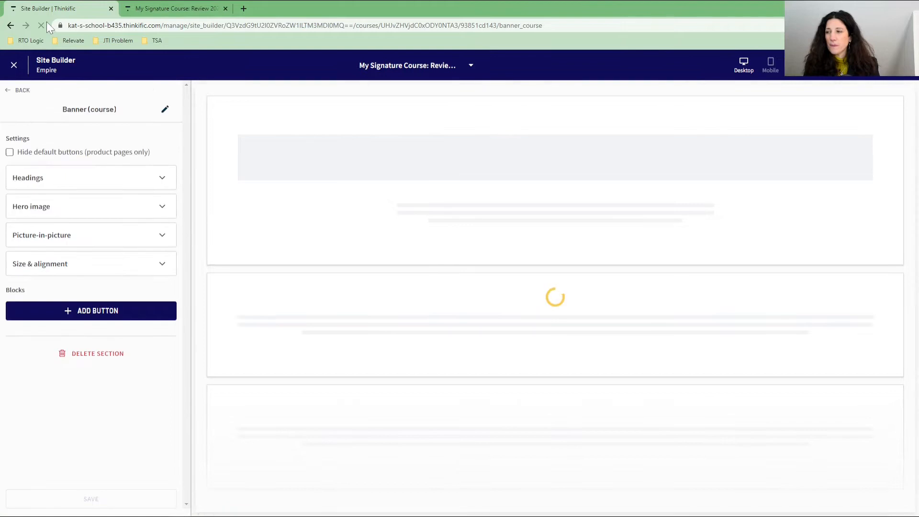
left_click(41, 25)
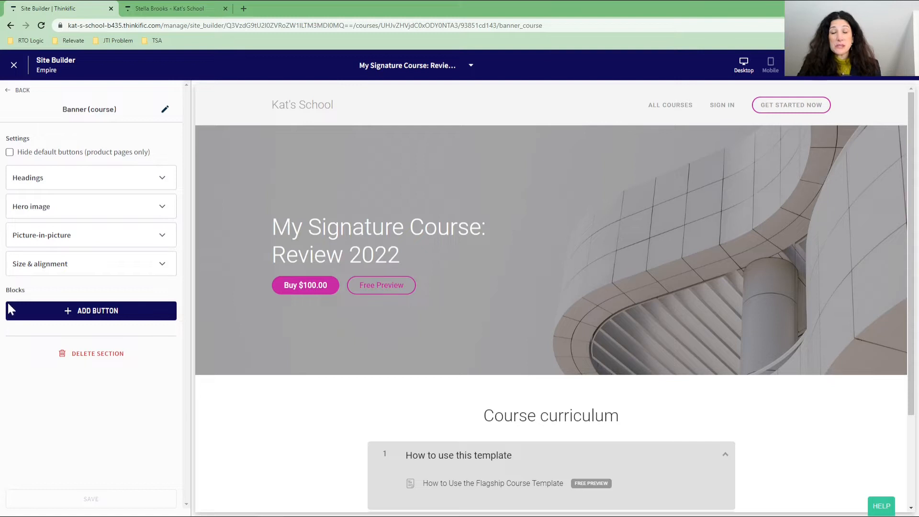
mouse_move(12, 91)
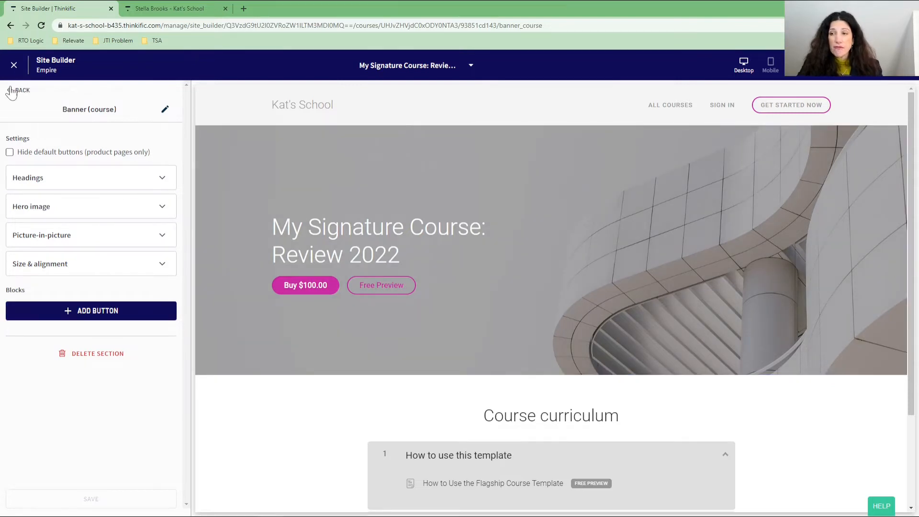
left_click(20, 90)
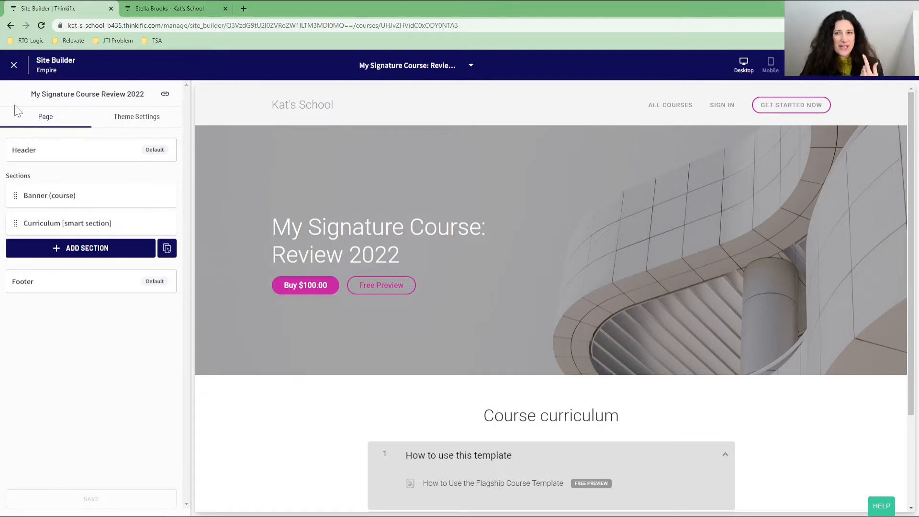
mouse_move(166, 94)
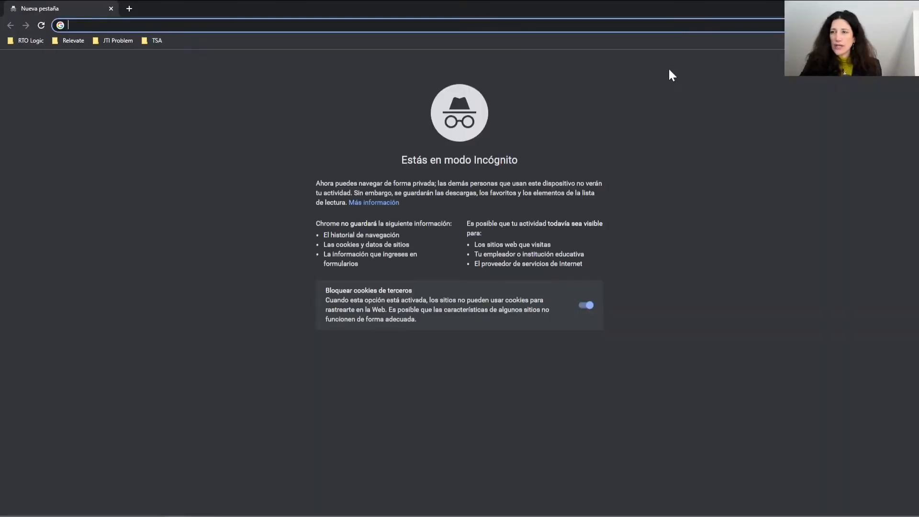
Visit kat-s-school-b435.thinkific.com/courses/copy-of-my-signature-course as a visitor and start the $100 purchase.
type("kat-s-school-b435.thinkific.com/courses/copy-of-my-signature-course")
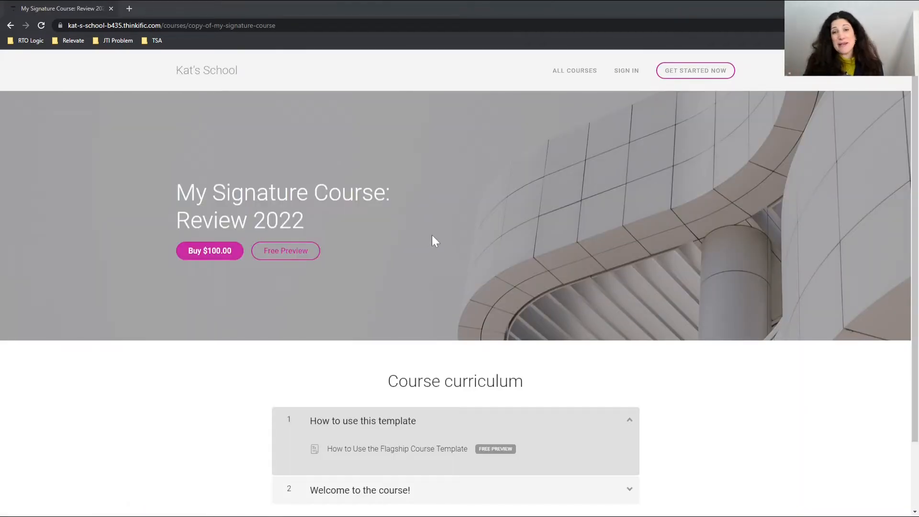
mouse_move(337, 245)
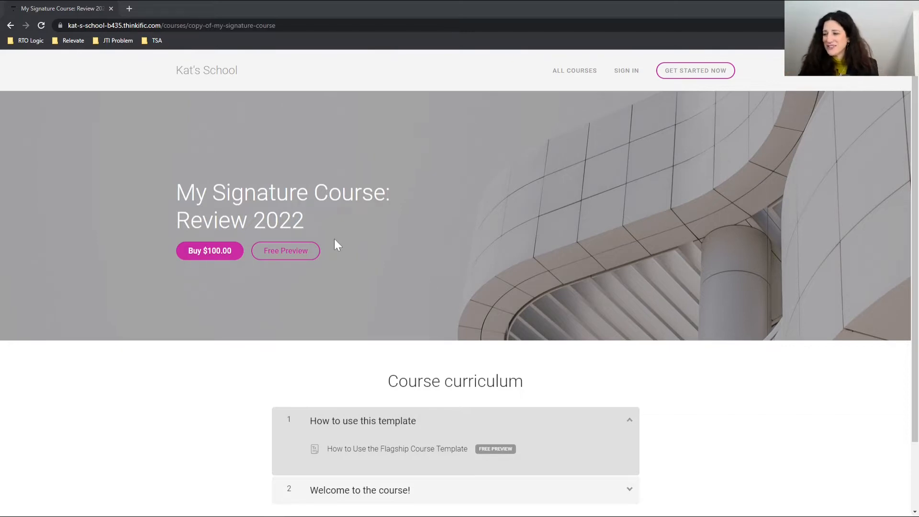
mouse_move(298, 254)
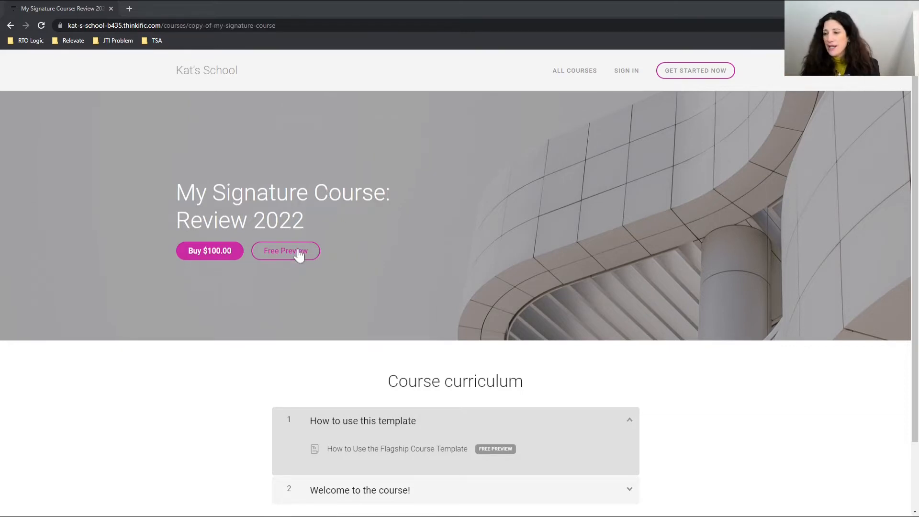
mouse_move(210, 249)
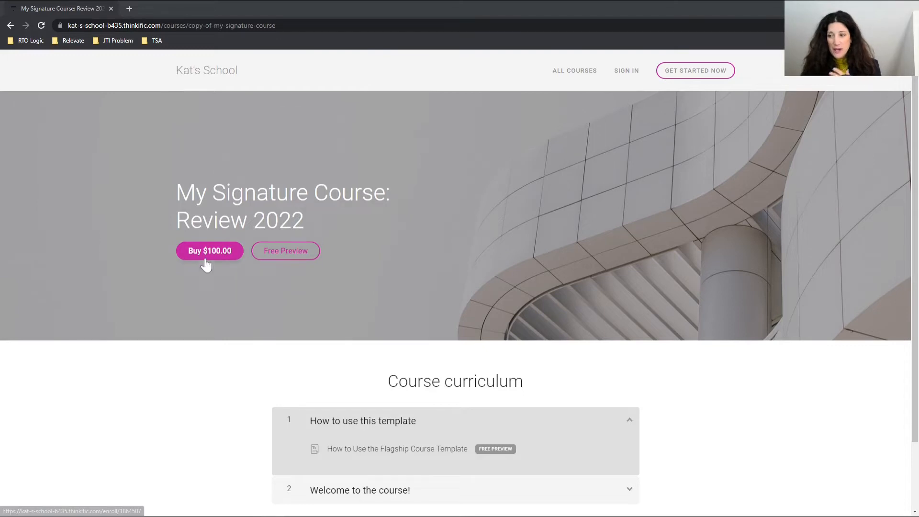
left_click(209, 250)
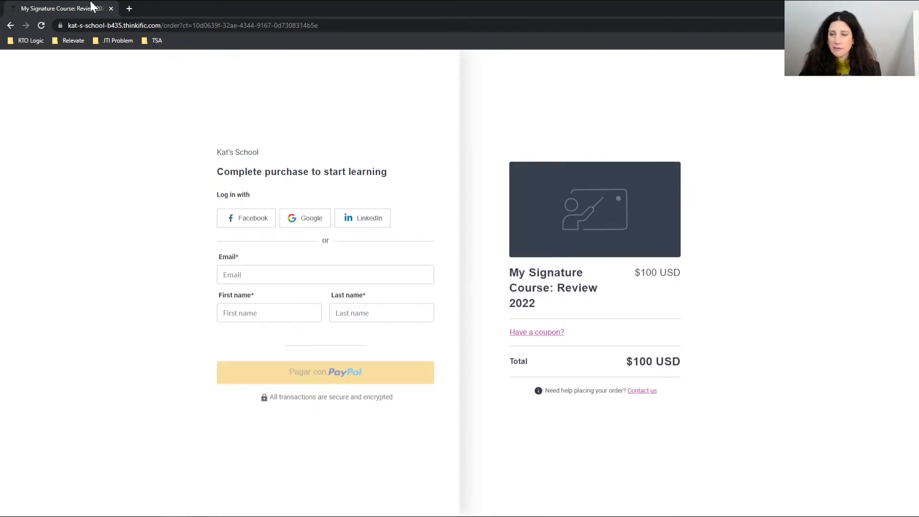
Enroll in the Free Preview by signing in with the student's saved email and password.
left_click(10, 24)
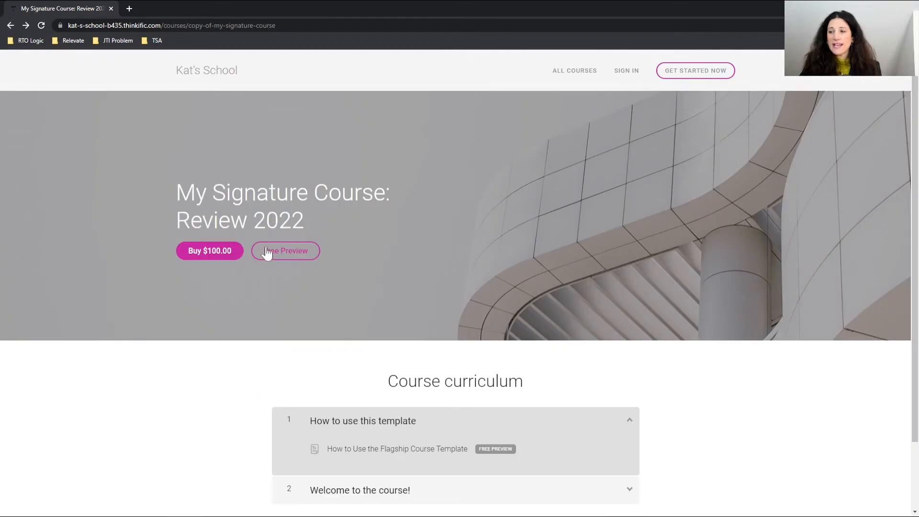
left_click(286, 251)
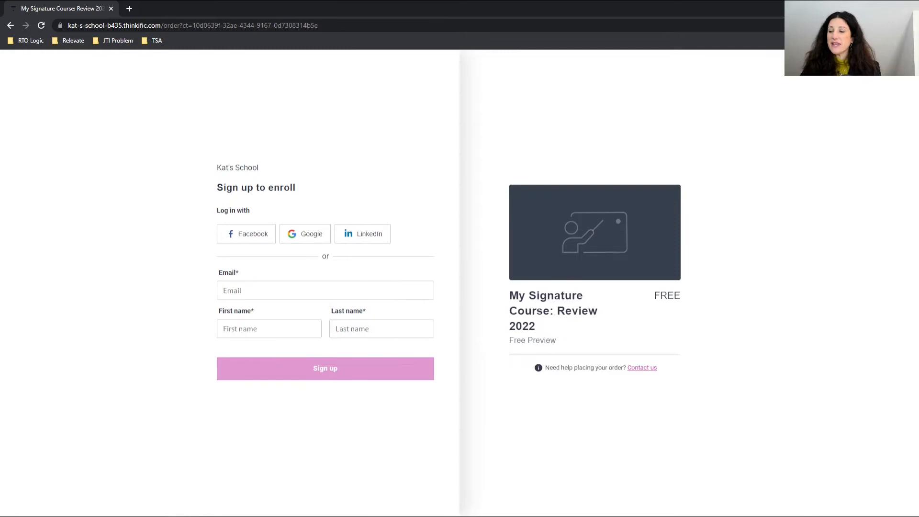
left_click(325, 290)
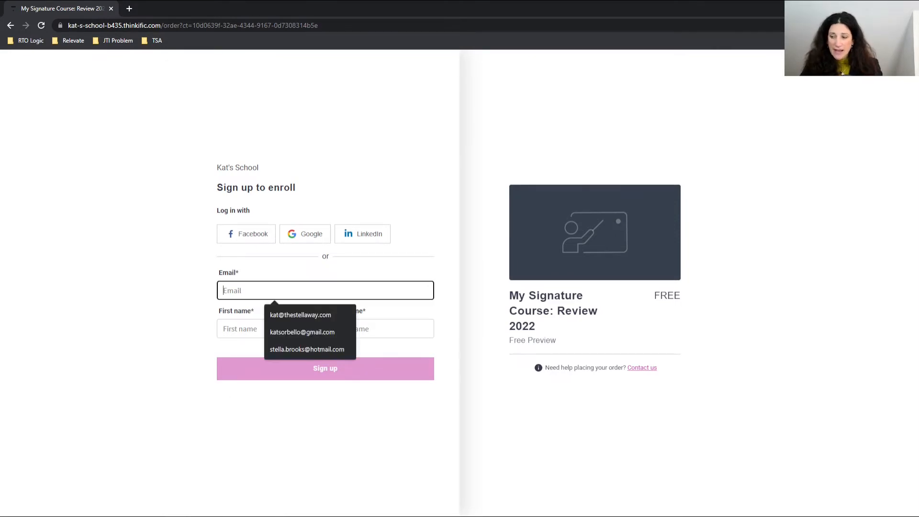
left_click(301, 332)
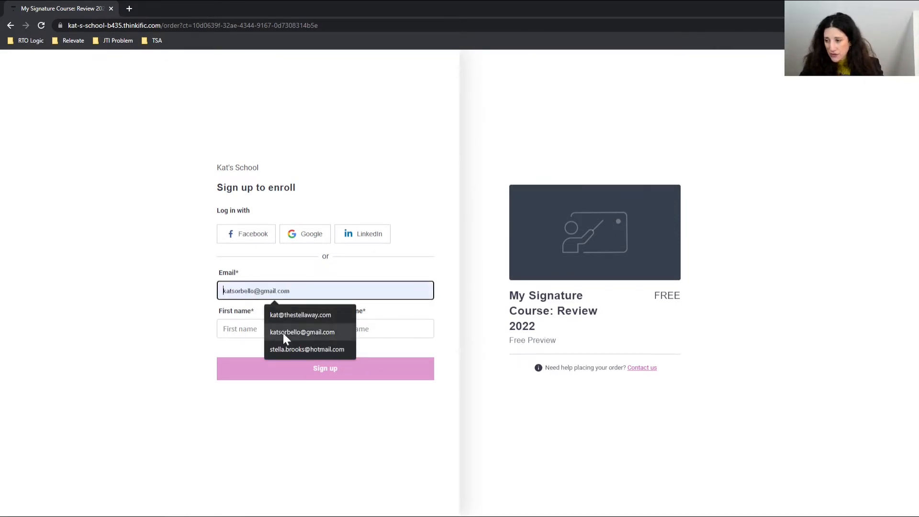
left_click(303, 332)
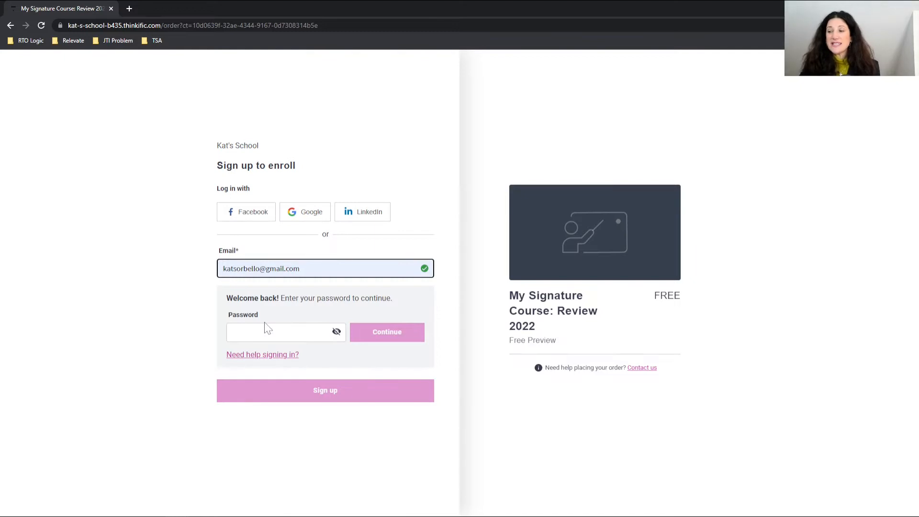
left_click(286, 332)
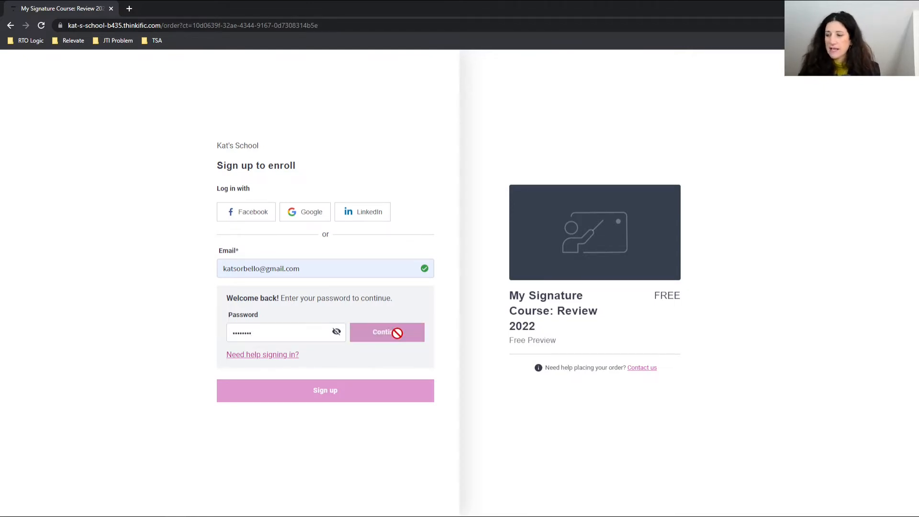
left_click(387, 332)
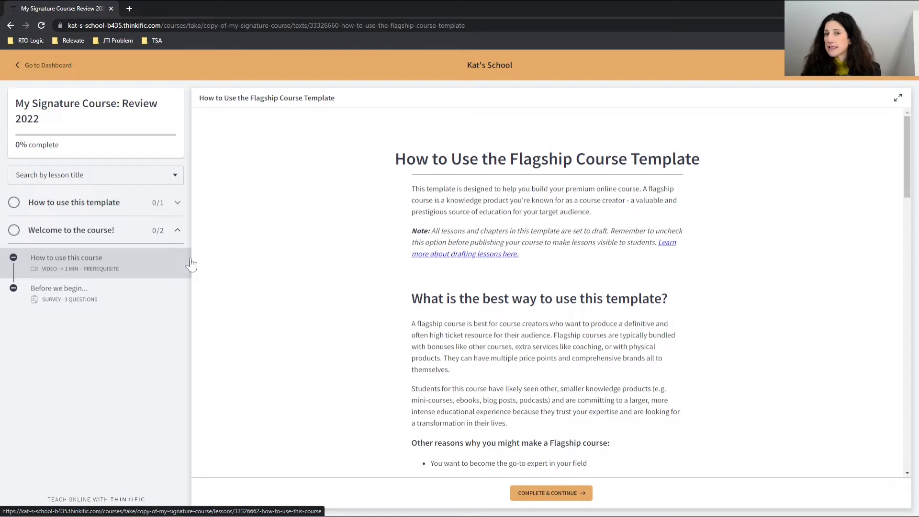
mouse_move(178, 207)
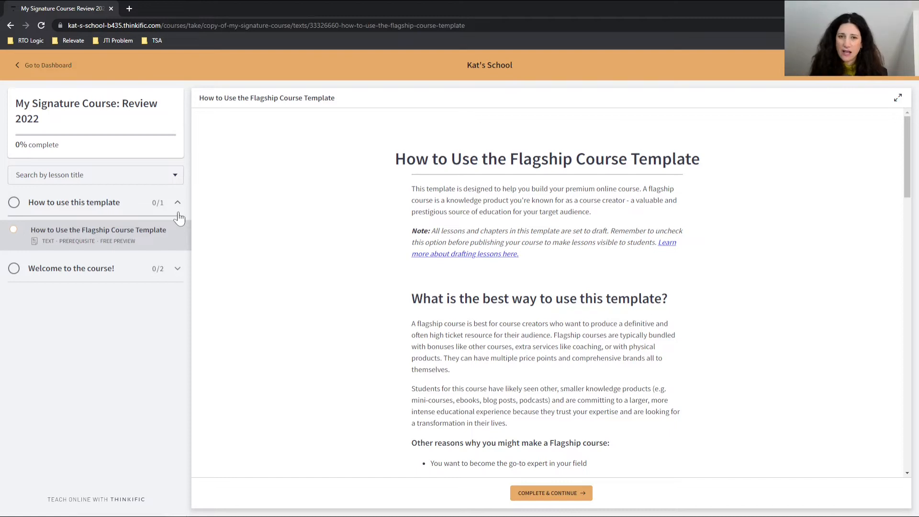
mouse_move(184, 265)
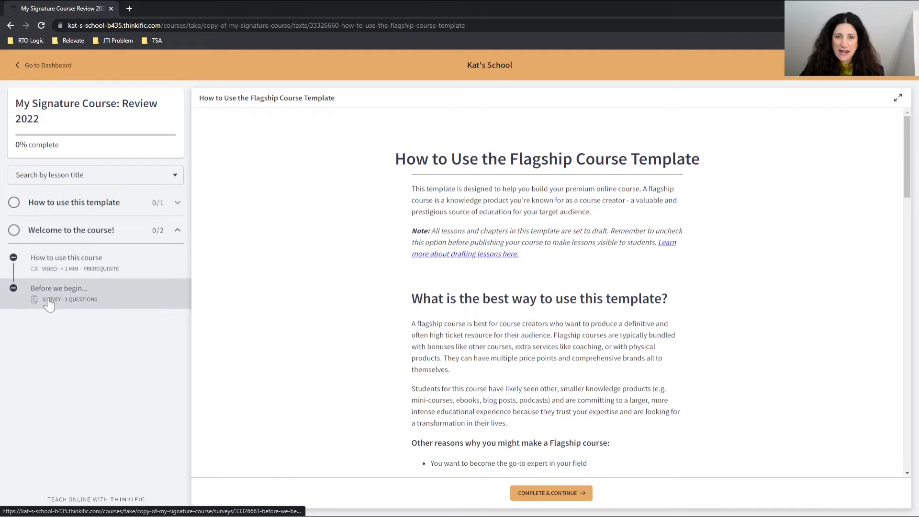
Try opening the locked Before we begin... survey lesson in the course player.
left_click(176, 202)
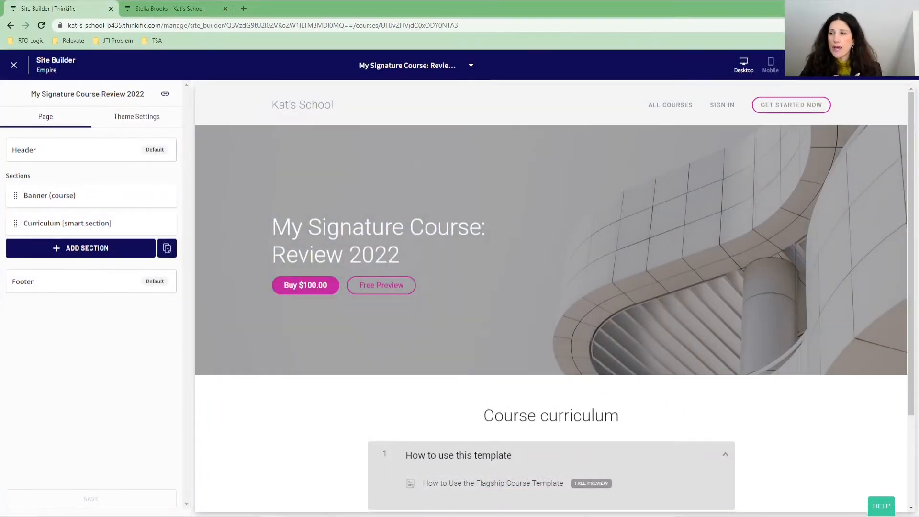
left_click(174, 8)
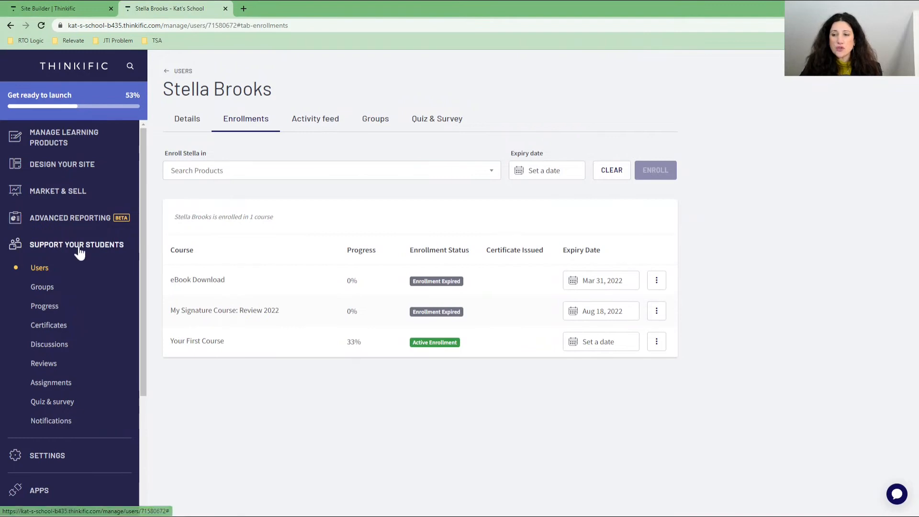
left_click(39, 267)
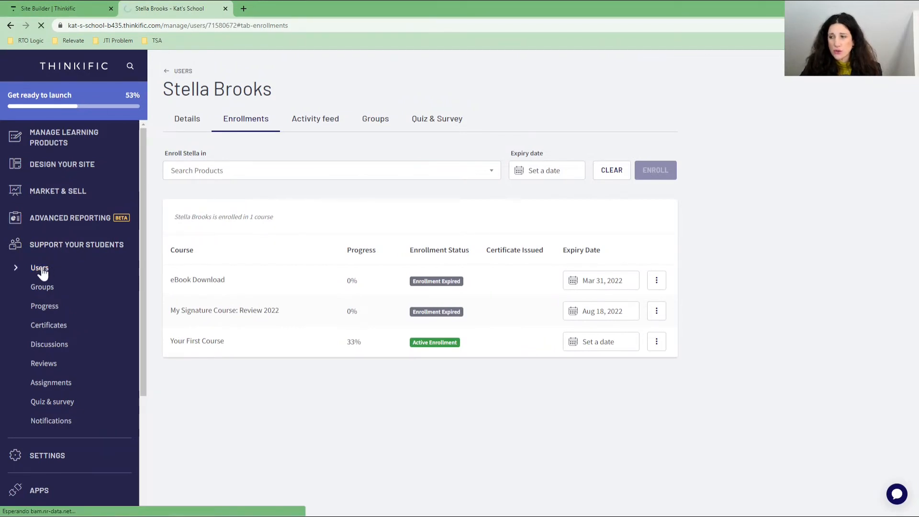
left_click(39, 267)
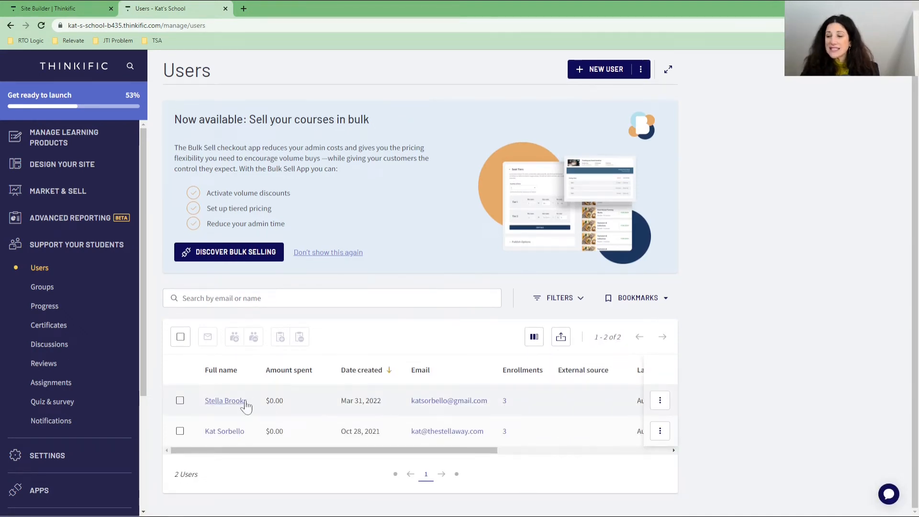
left_click(225, 401)
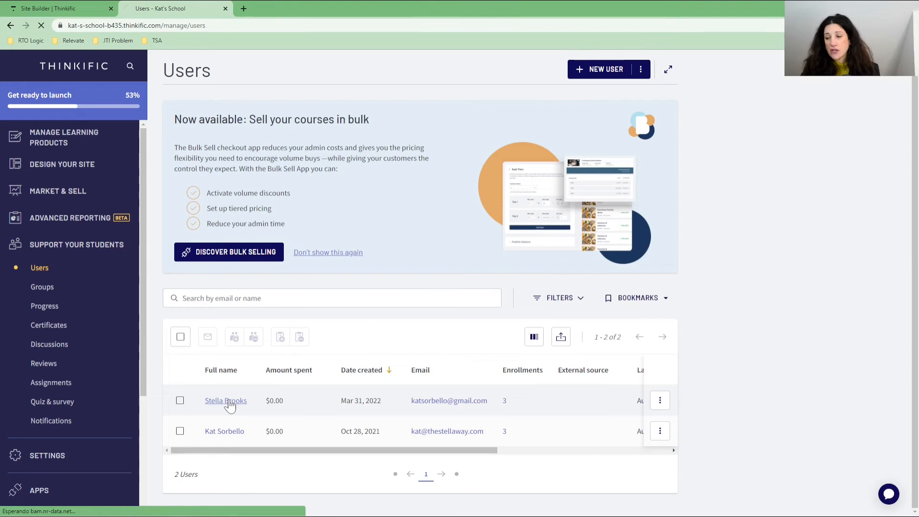
left_click(225, 400)
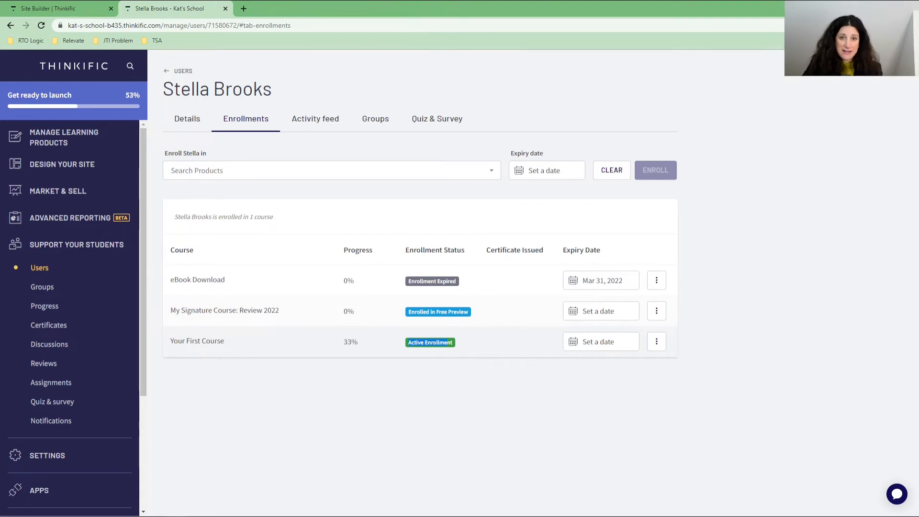
mouse_move(447, 325)
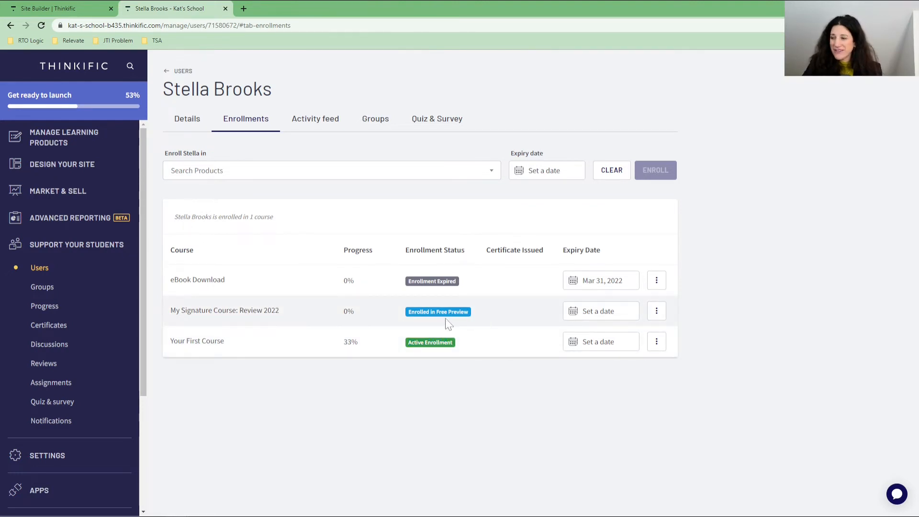
mouse_move(342, 422)
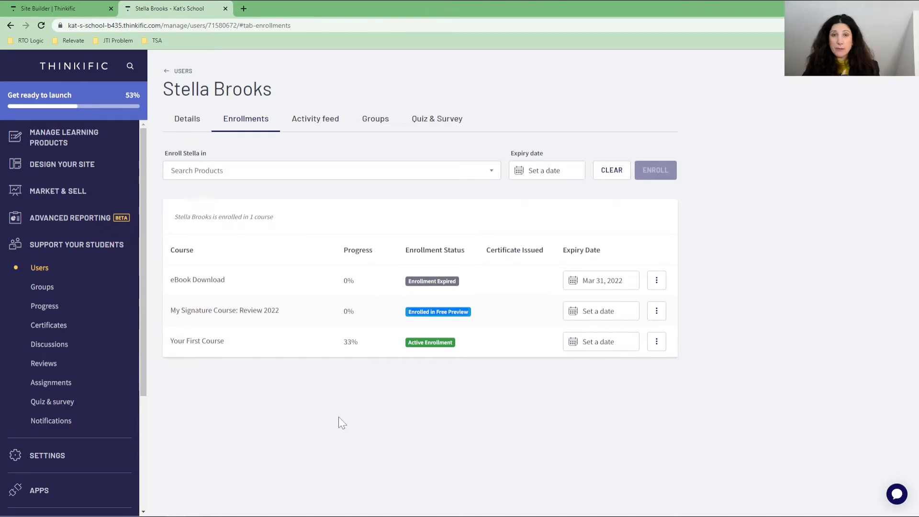
mouse_move(429, 276)
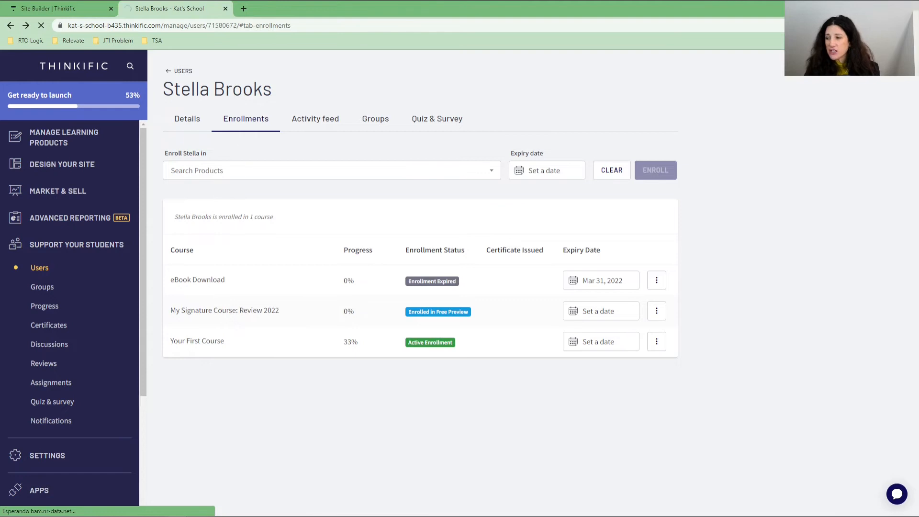
left_click(182, 70)
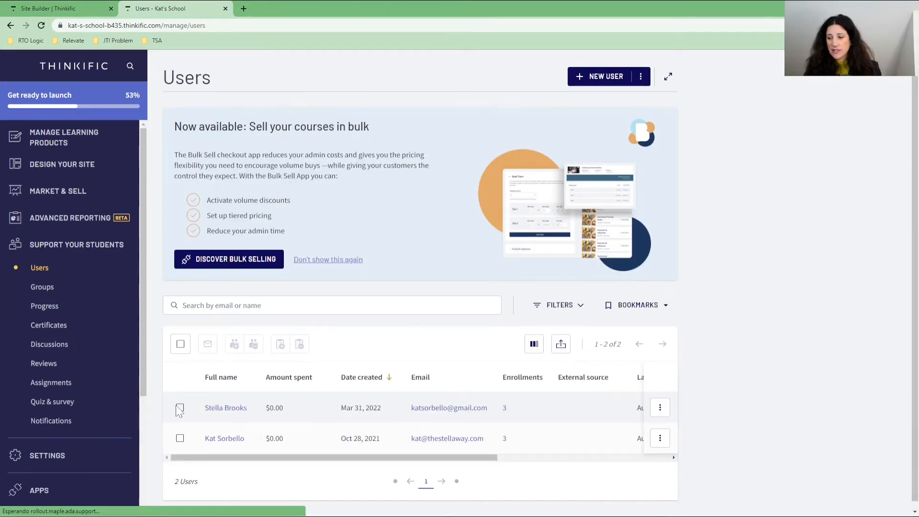
left_click(180, 408)
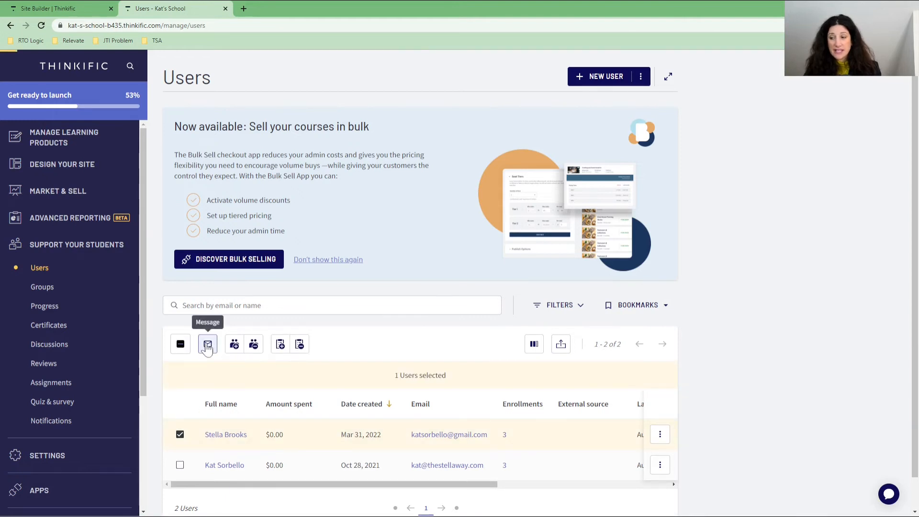
left_click(208, 344)
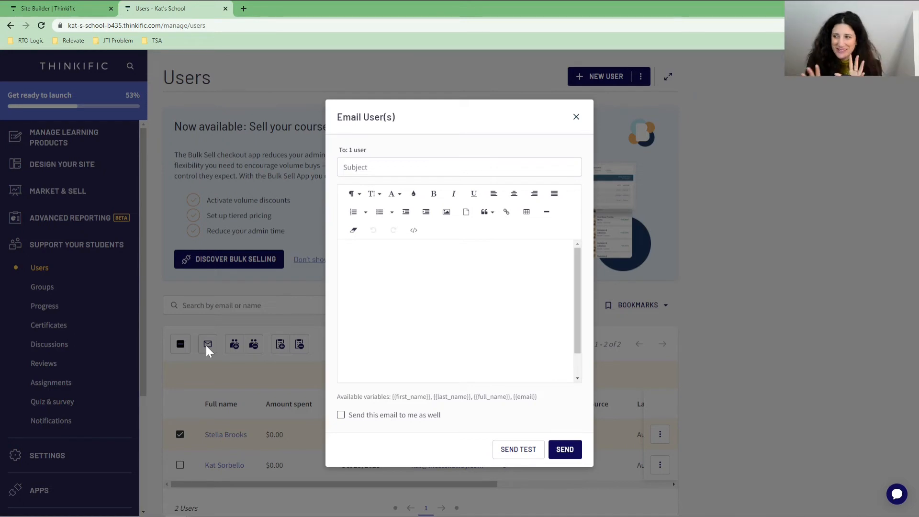
mouse_move(576, 117)
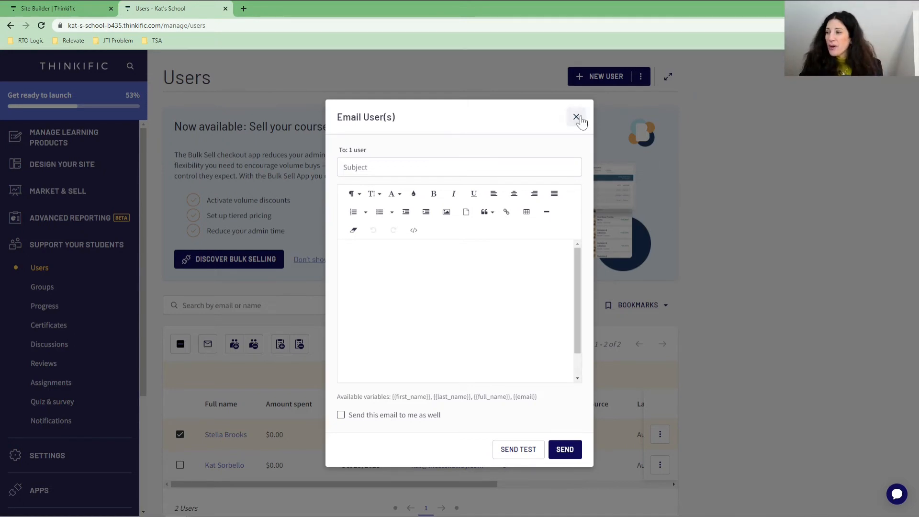
left_click(576, 116)
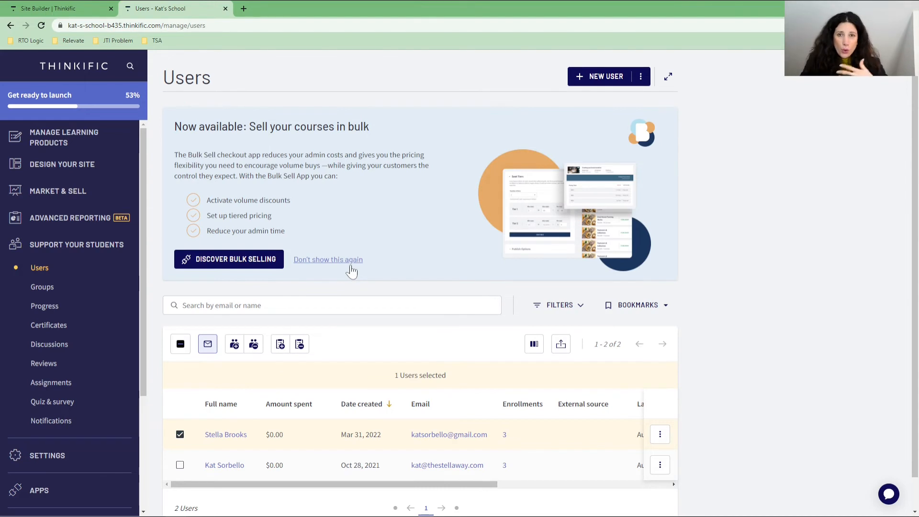
mouse_move(350, 286)
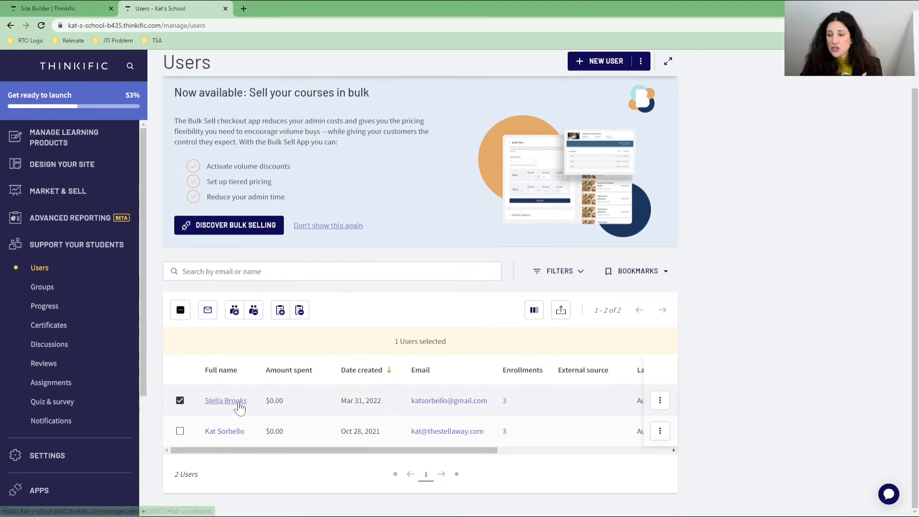
left_click(225, 400)
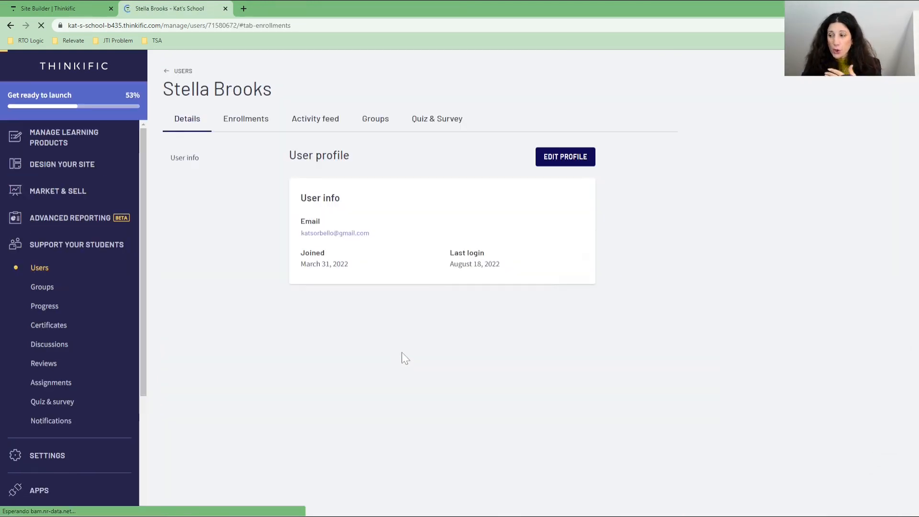
left_click(246, 119)
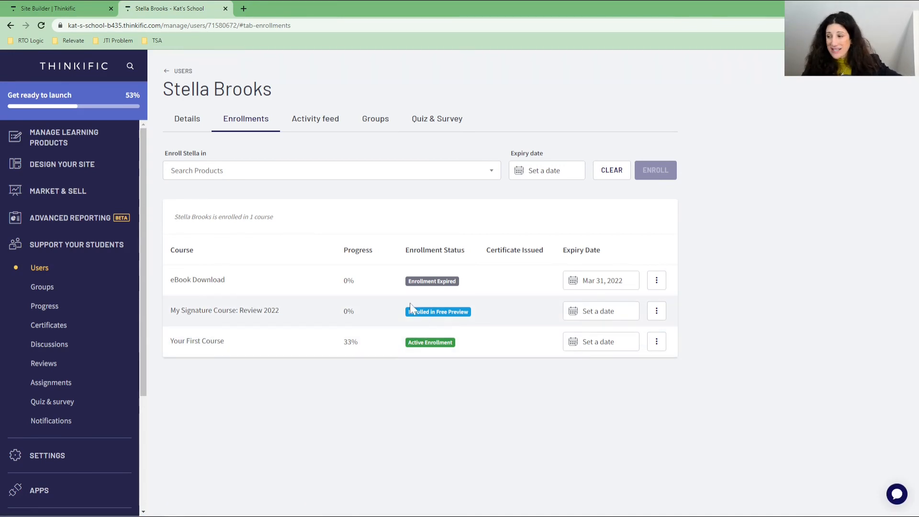
mouse_move(418, 332)
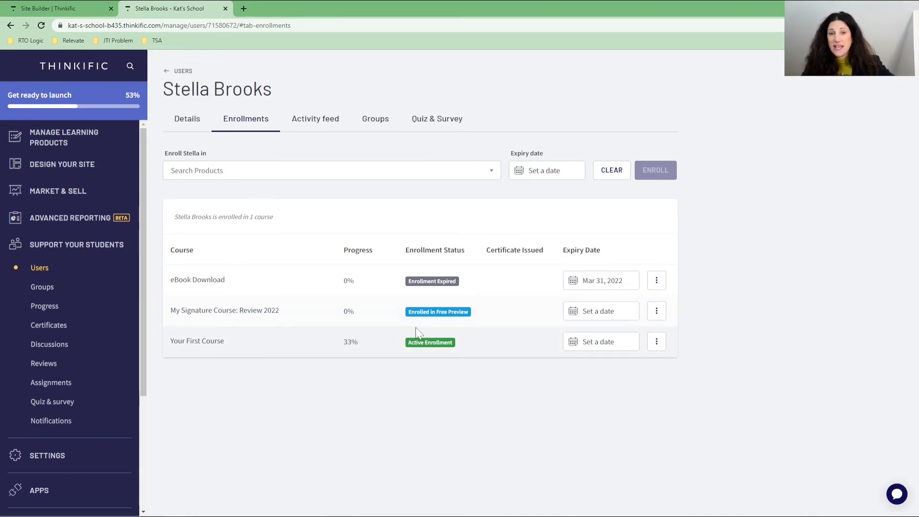